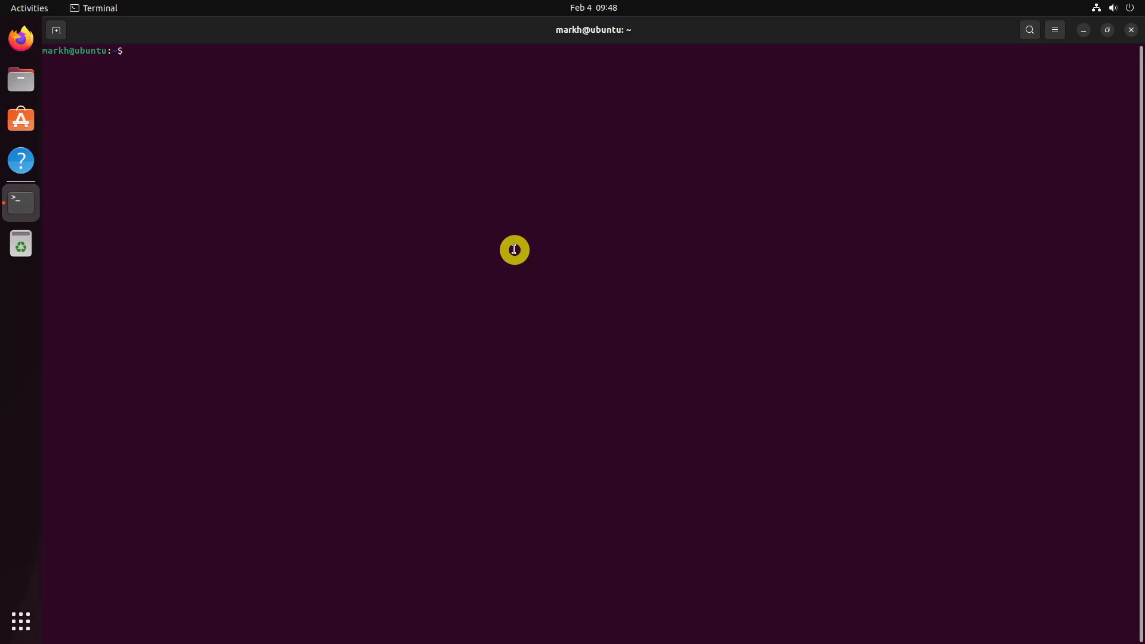
Confirm with qmake --version that qmake is missing, then refresh package lists with sudo apt update
text(qmake --version)
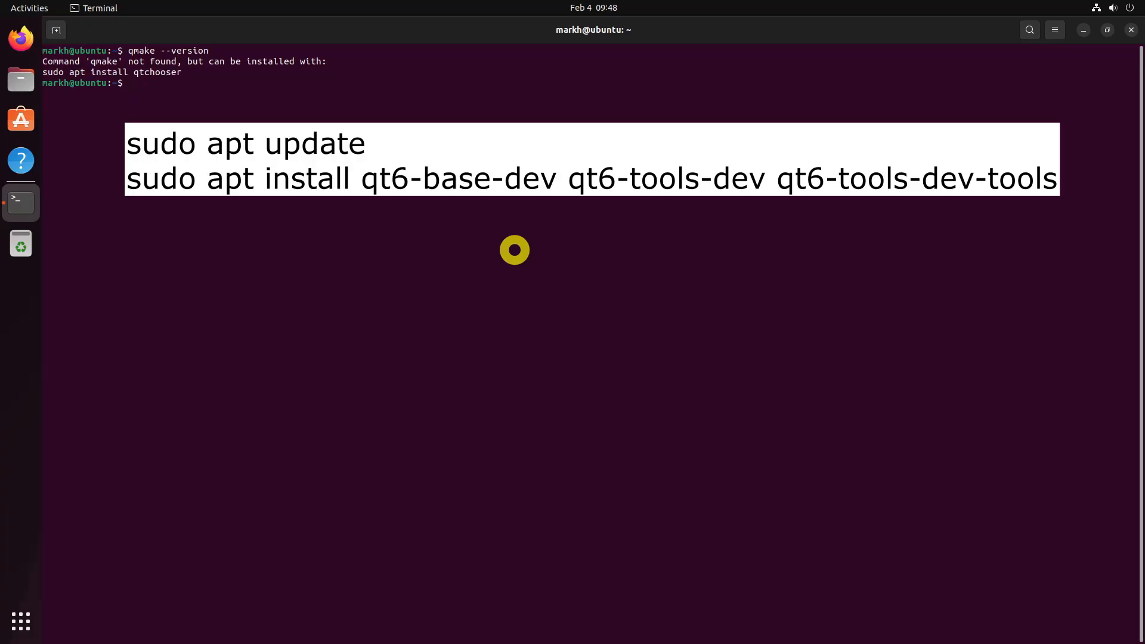
text(sudo apt update)
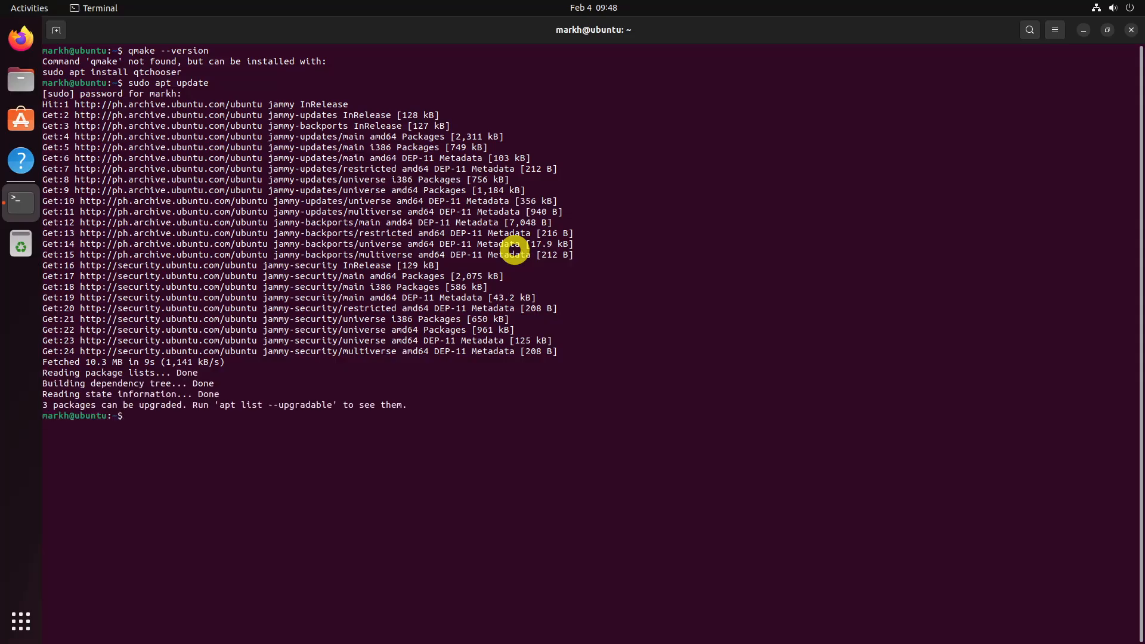
Install qt6-base-dev, qt6-tools-dev and qt6-tools-dev-tools, confirming with Y
text(sudo apt install)
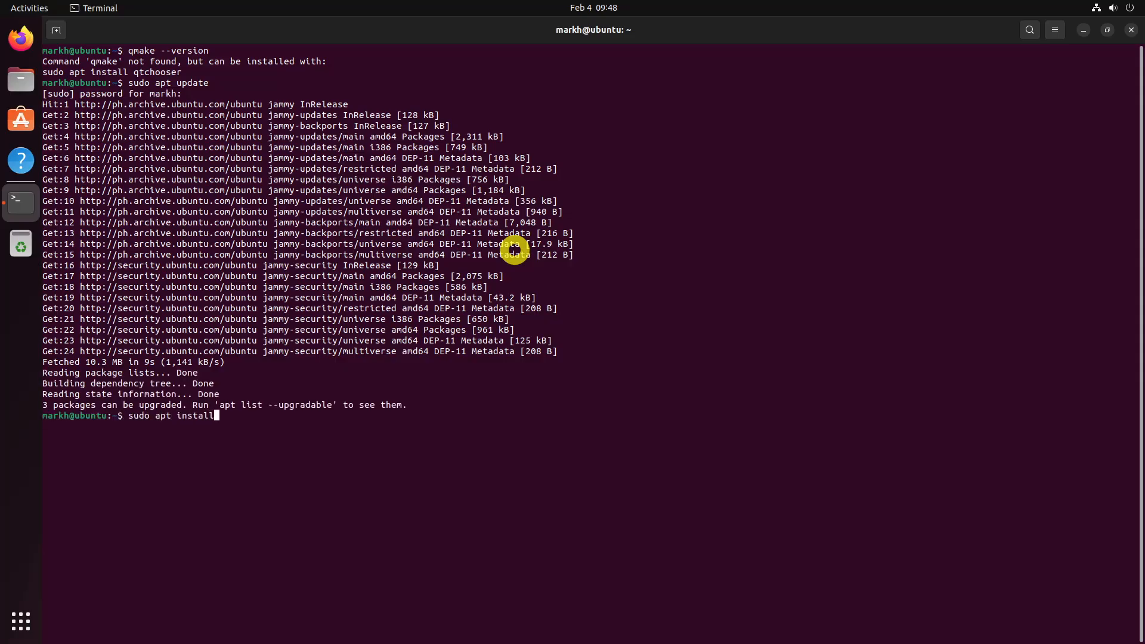
text(qt6-base-dev)
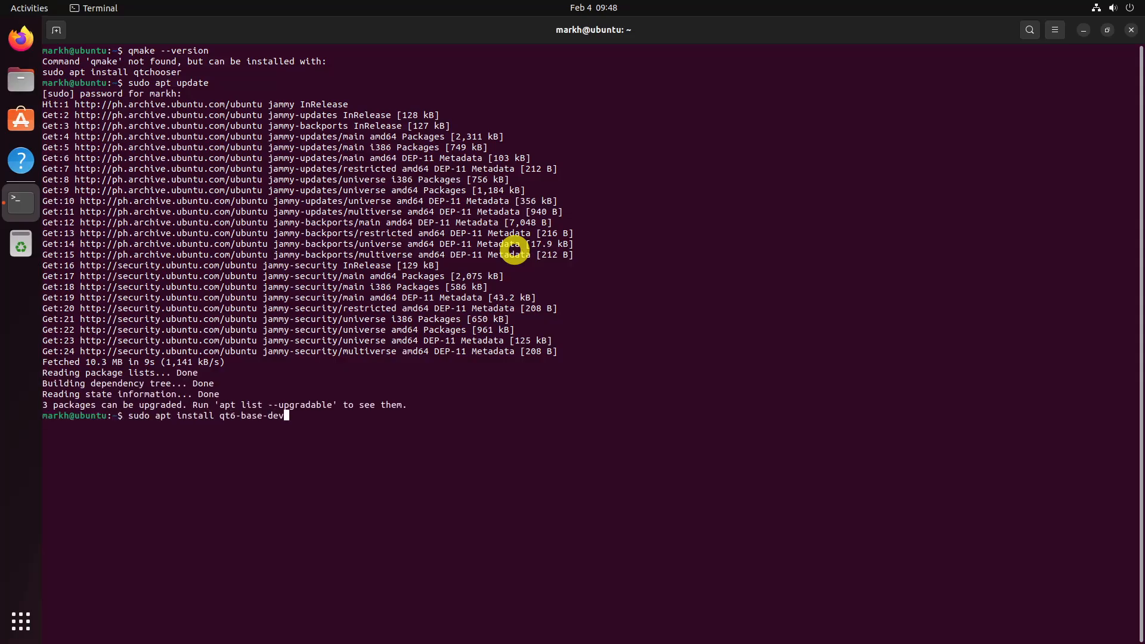
text(qt6-tools-dev qt6-tools)
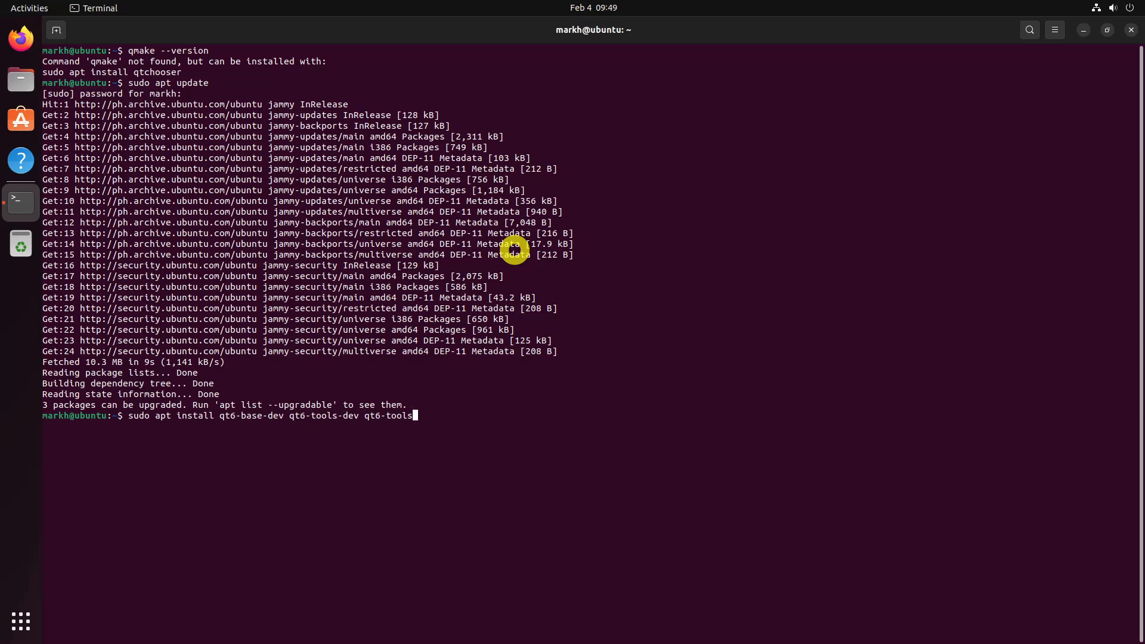
key(Return)
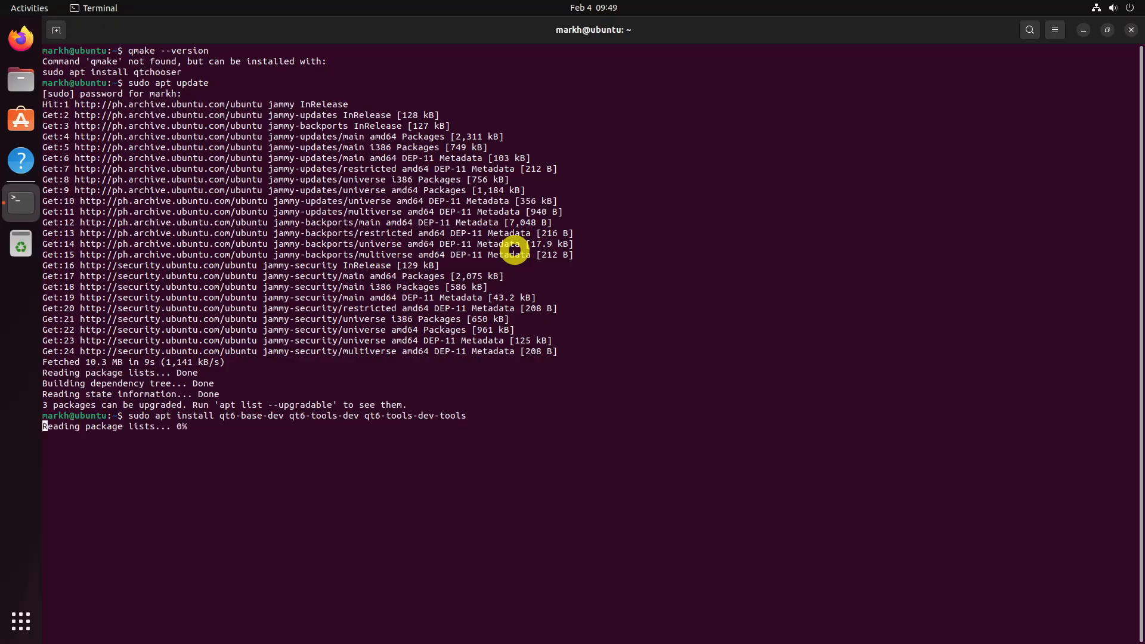
text(Y)
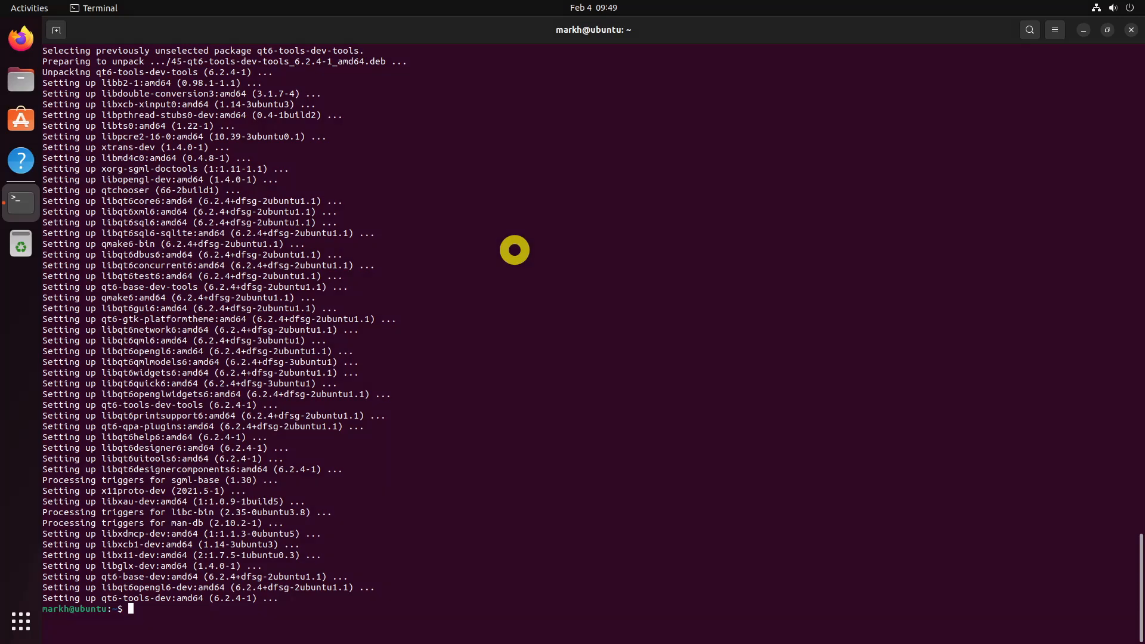
Find qmake under /usr and append /usr/lib/qt6/bin to PATH in ~/.bashrc
text(find /usr -name qmake 2>/dev/null)
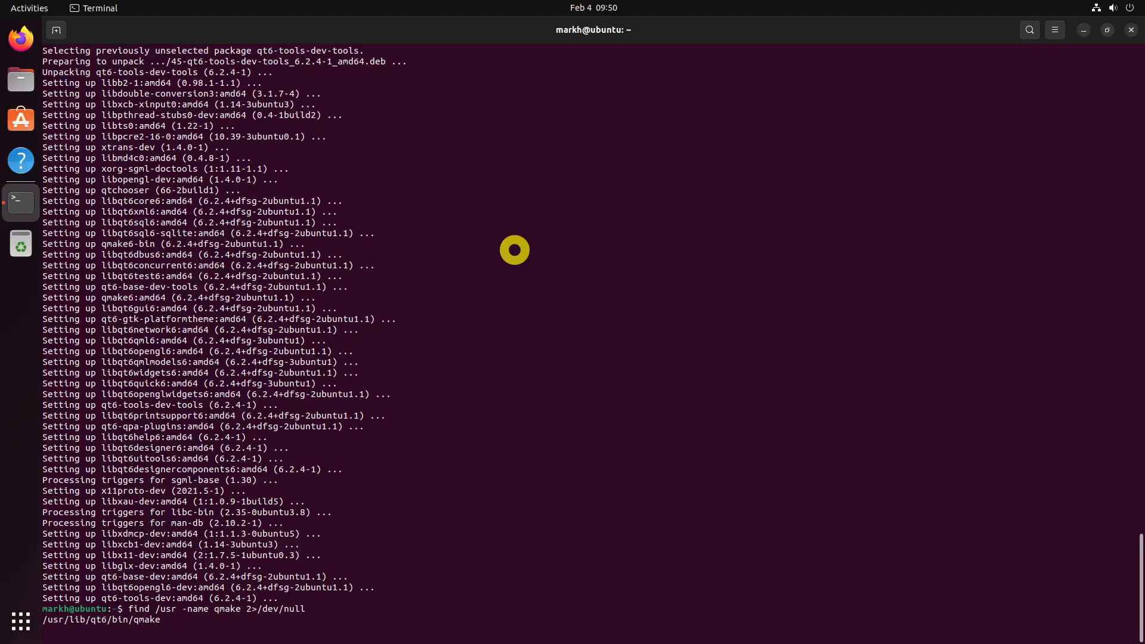
key(Return)
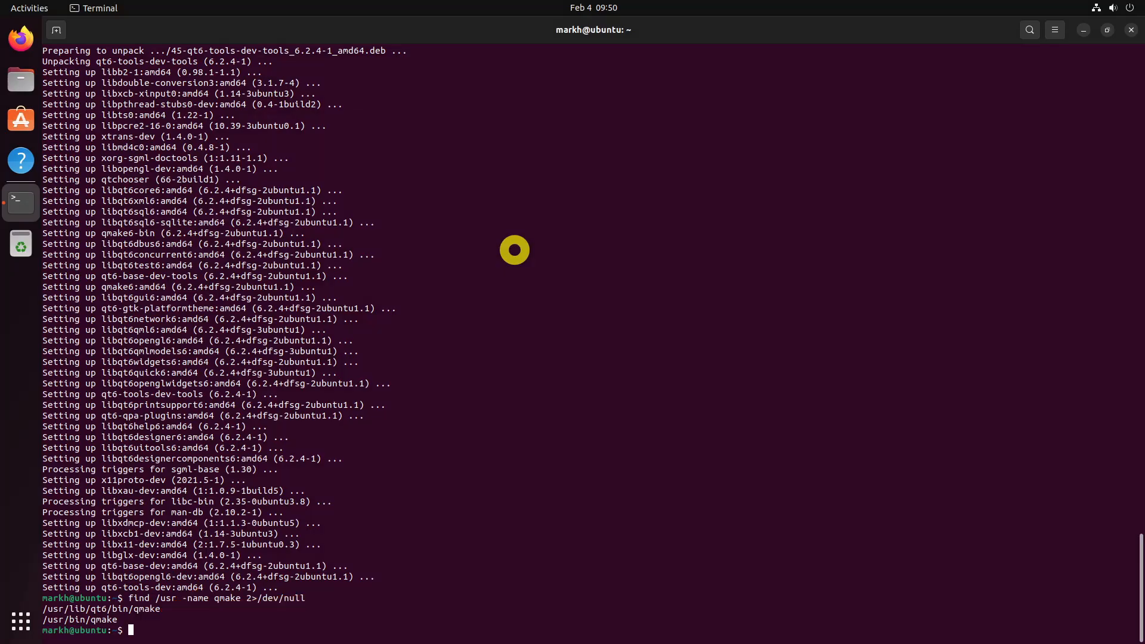
text(echo 'export)
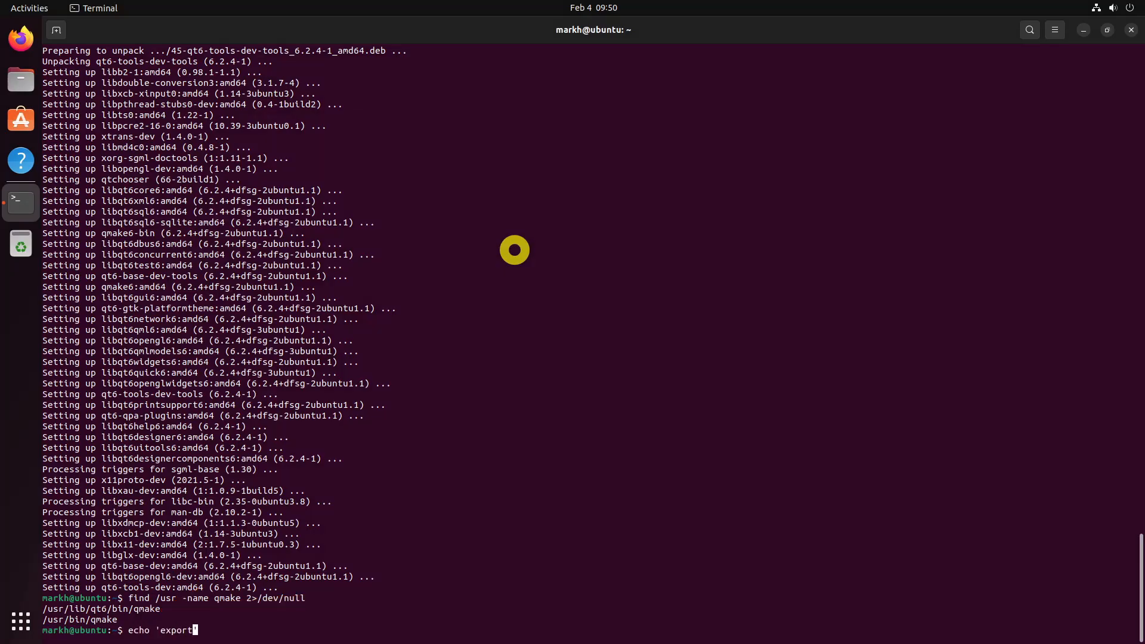
text(PATH=/usr/l)
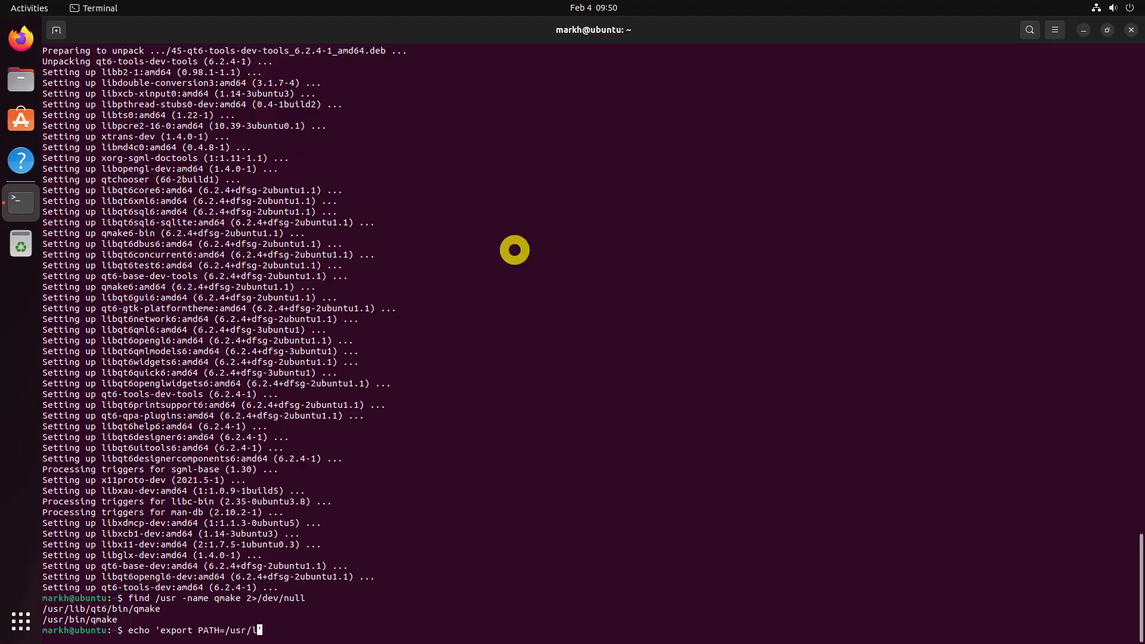
text(ib/qt6/bin)
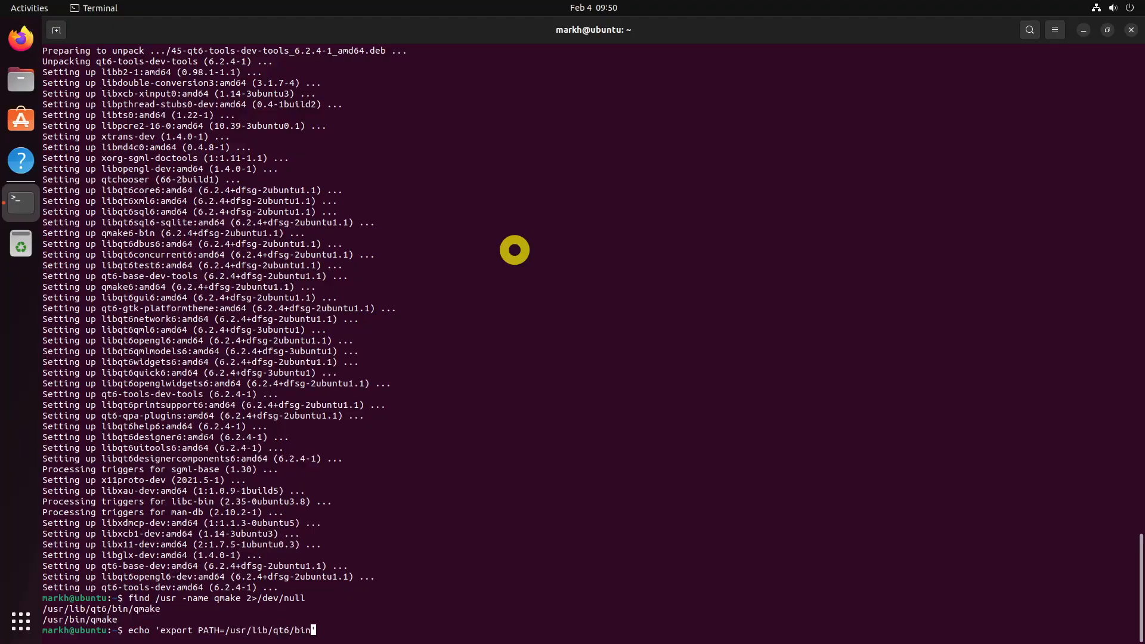
text(:$PATH' >> ~/.bashrc)
text(source ~/.bashrc)
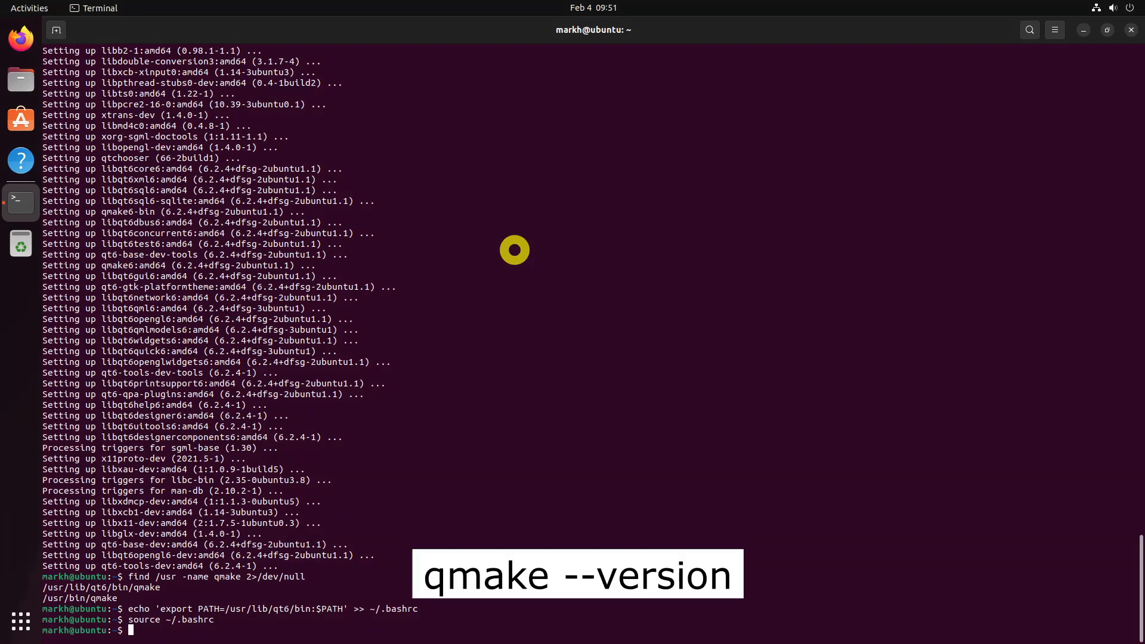
Verify qmake reports QMake 3.1 with Qt 6.2.4, then run sudo apt update again
text(qmake --version)
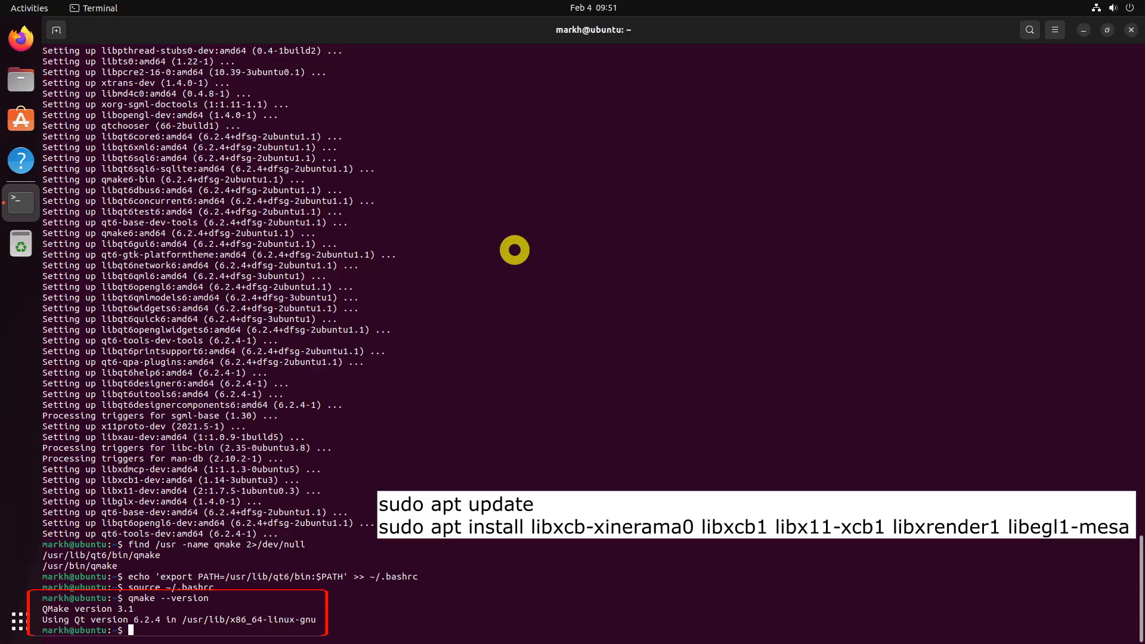
text(sudo apt update)
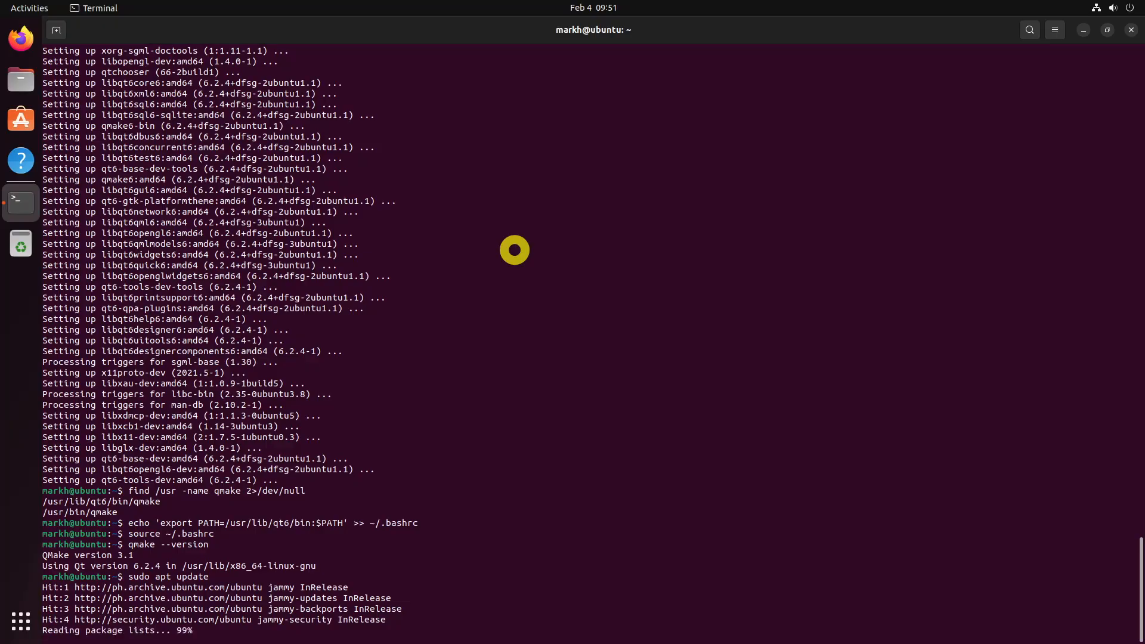
Install libxcb-xinerama0, libxcb1, libx11-xcb1, libxrender1 and libegl1-mesa, confirming with Y
text(sudo a)
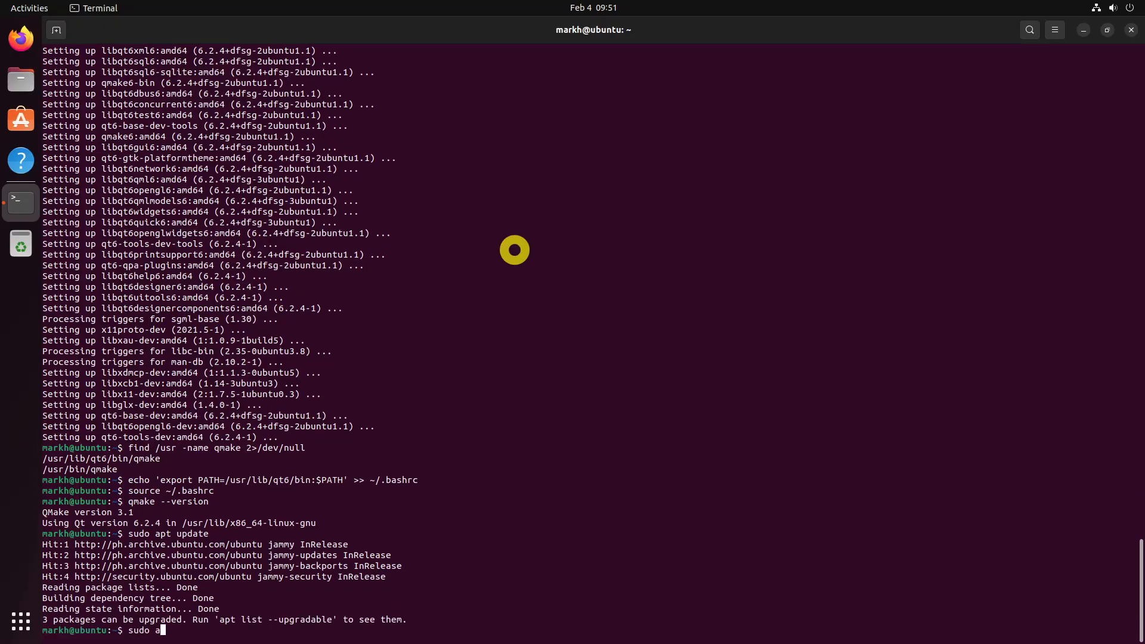
text(pt install li)
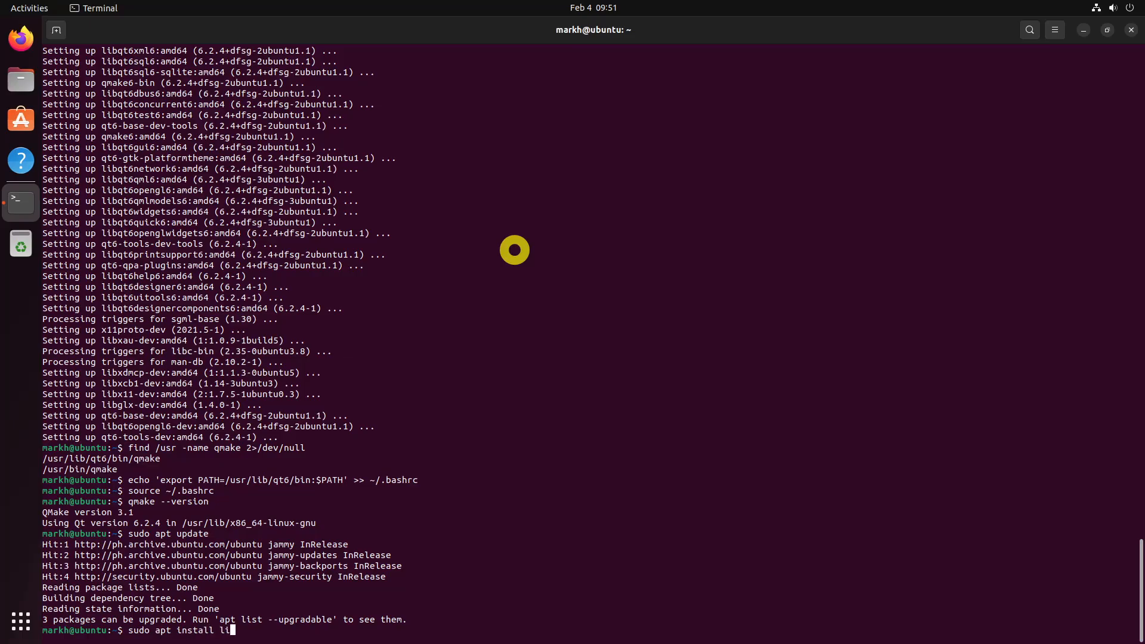
text(bxcb-xinerama0 libxcb1)
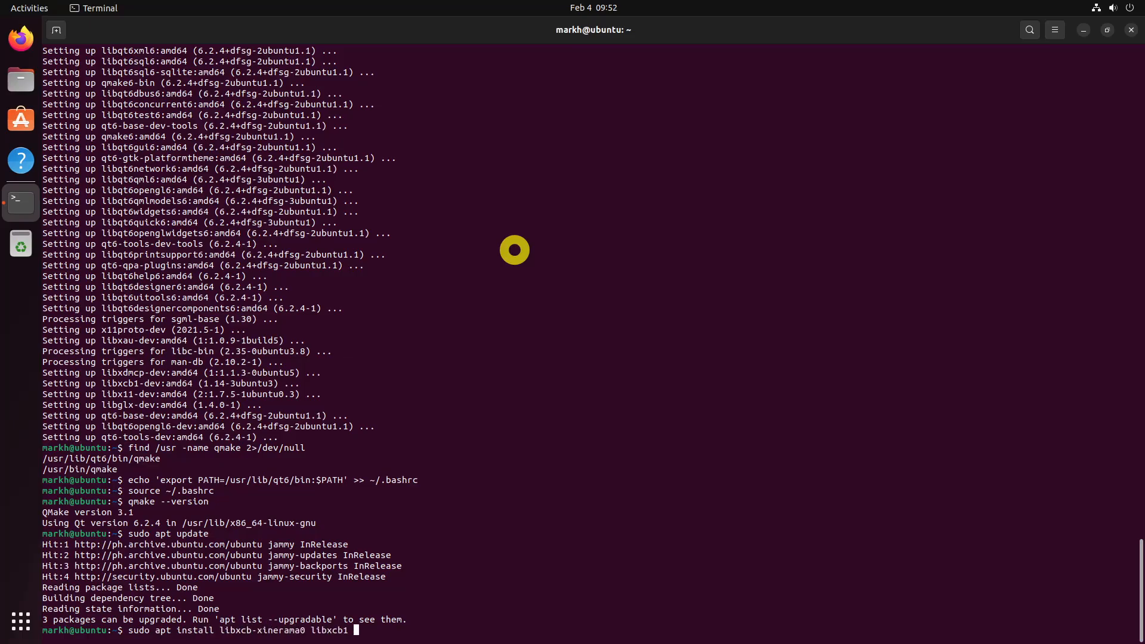
text(libx11-xcb1 libxrender)
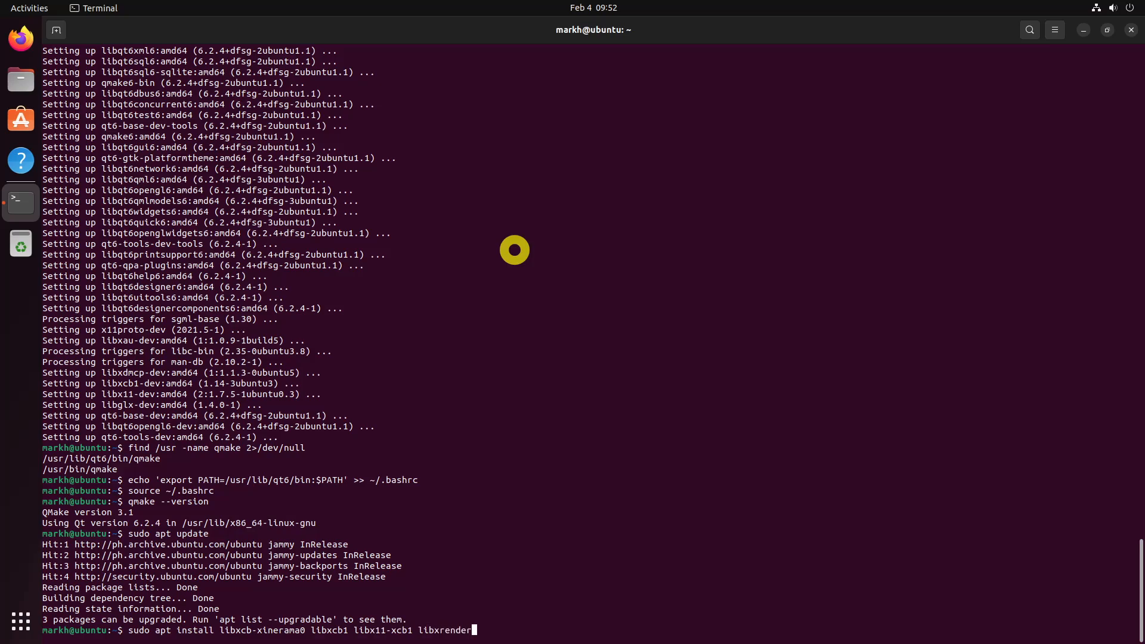
text(libegl1-me)
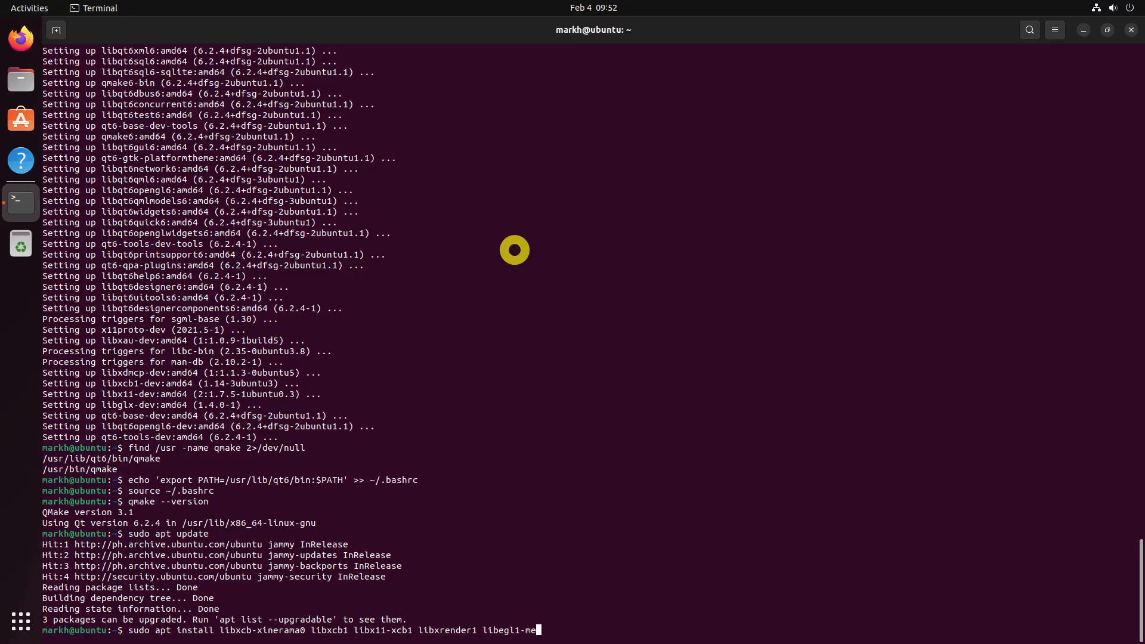
key(Return)
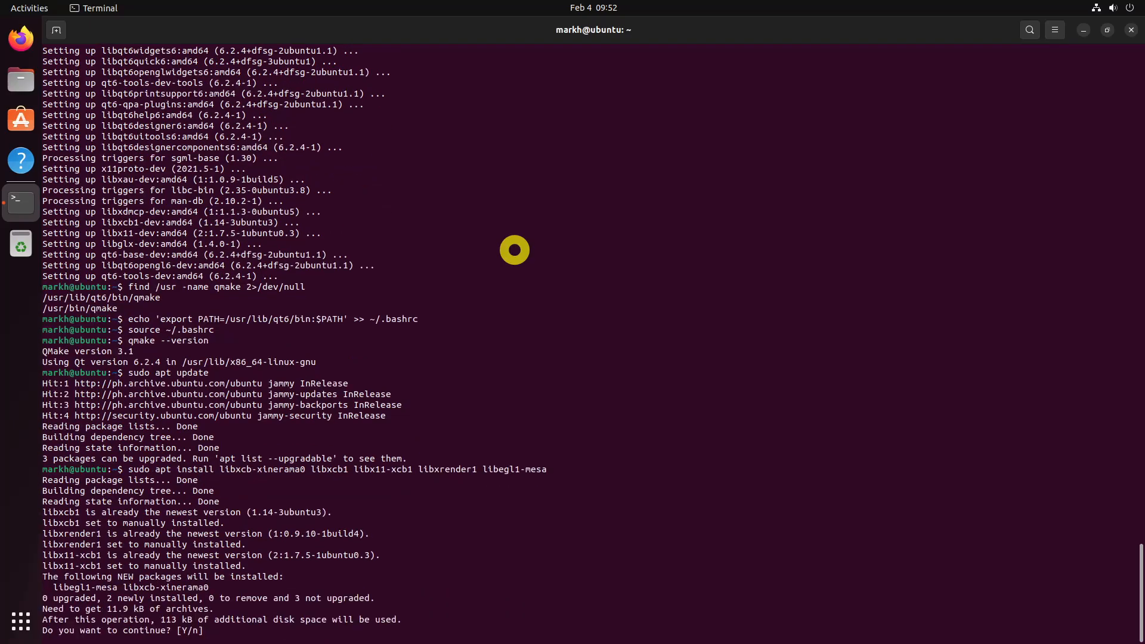
text(Y)
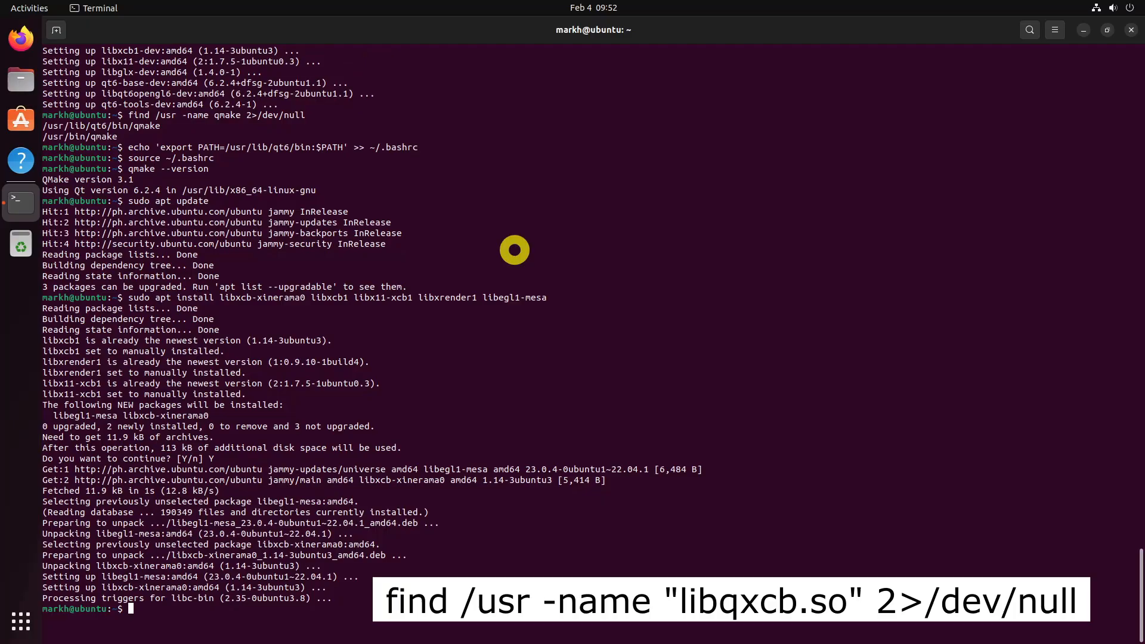
text(find /usr)
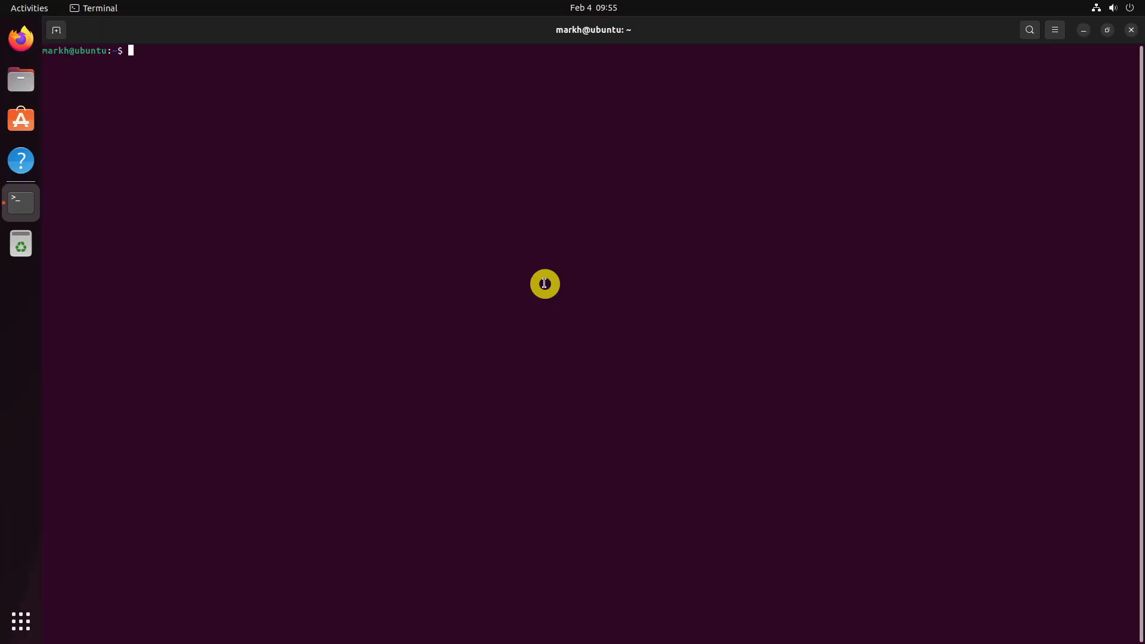
Download orbitiny-release.tar.gz from the Codeberg orbitiny-desktop repository with wget
text(wget https://codeberg.org/sasko-usinov/orbitiny-desktop/raw/branch/main/orbitiny-bin-release/orbitiny-release.tar.gz)
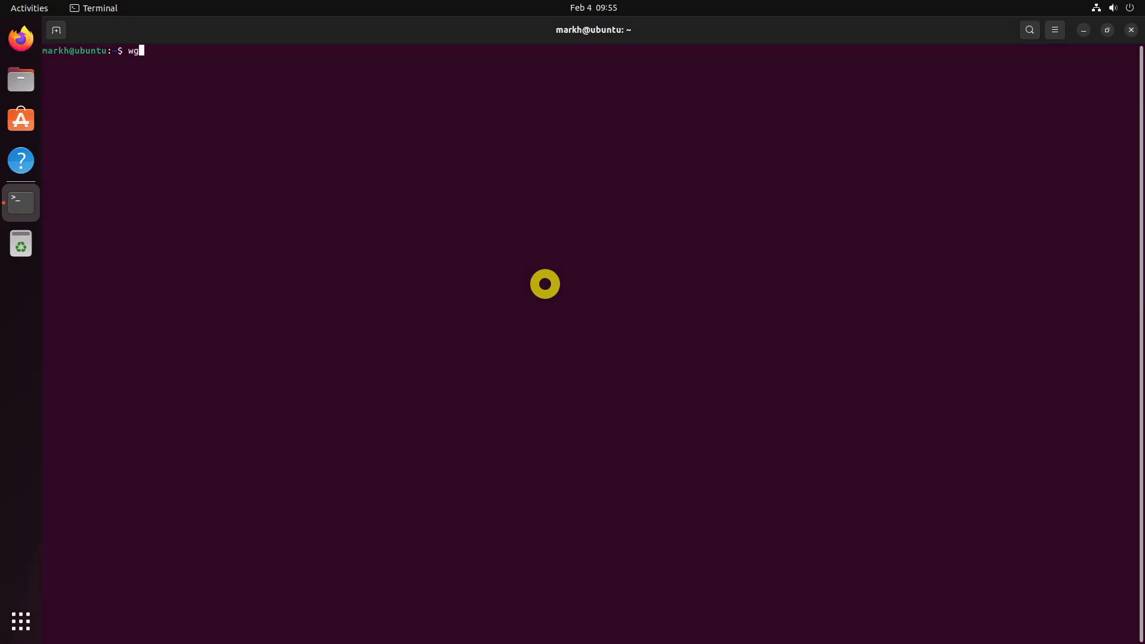
text(et https://c)
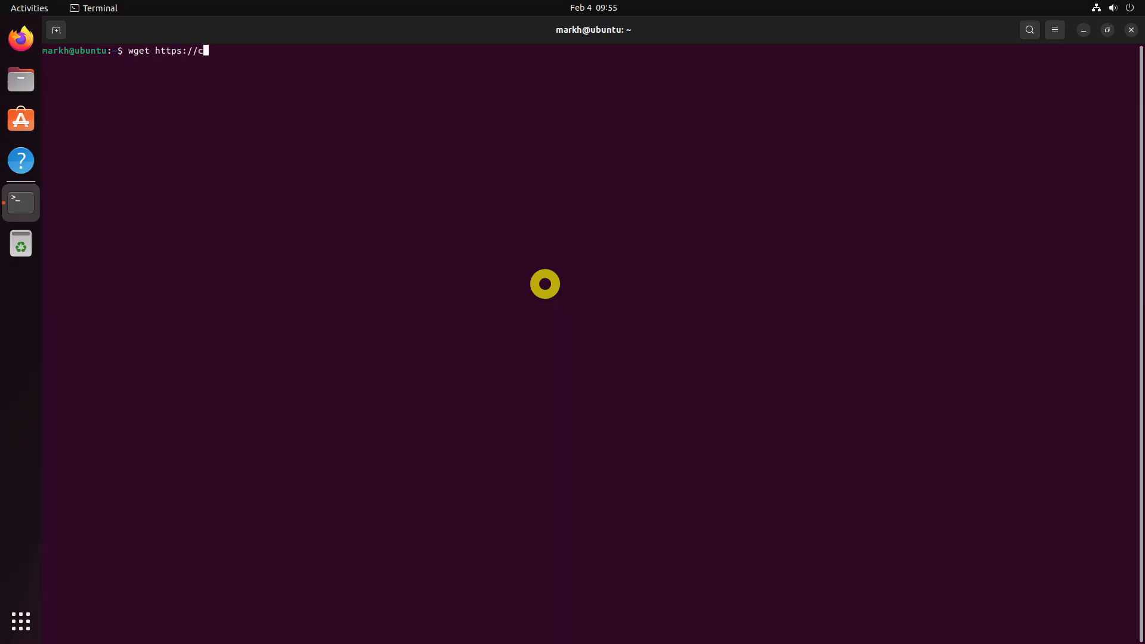
text(odeberg.org/s)
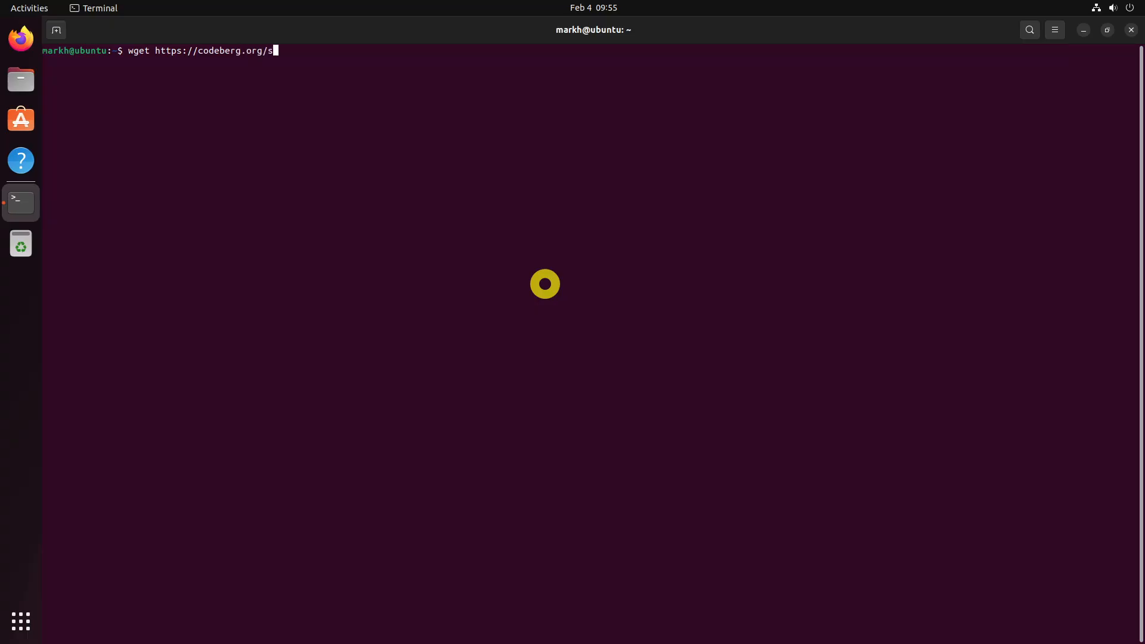
text(asko-usinov/)
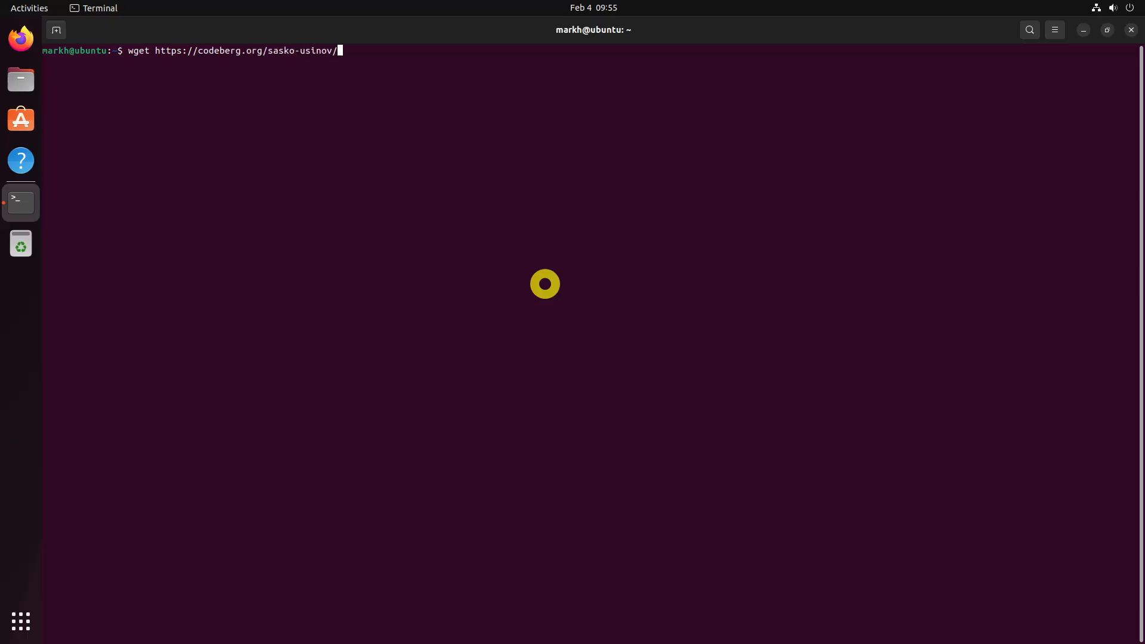
text(orbitiny-desktop/raw/b)
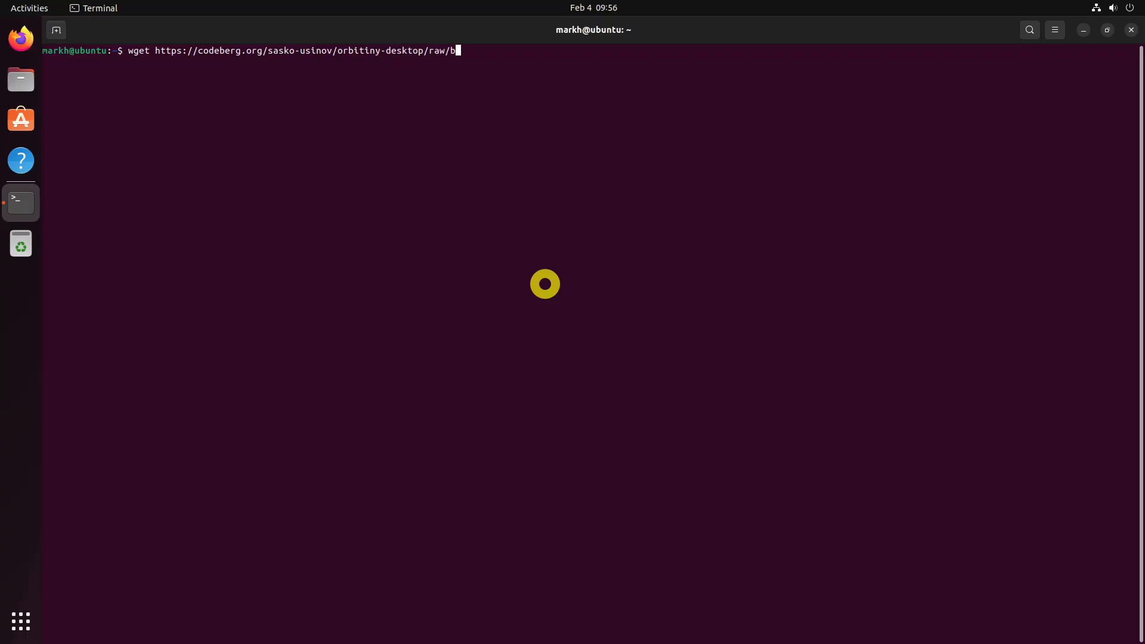
text(ranch/main/orbitiny-bin-release/orbiti)
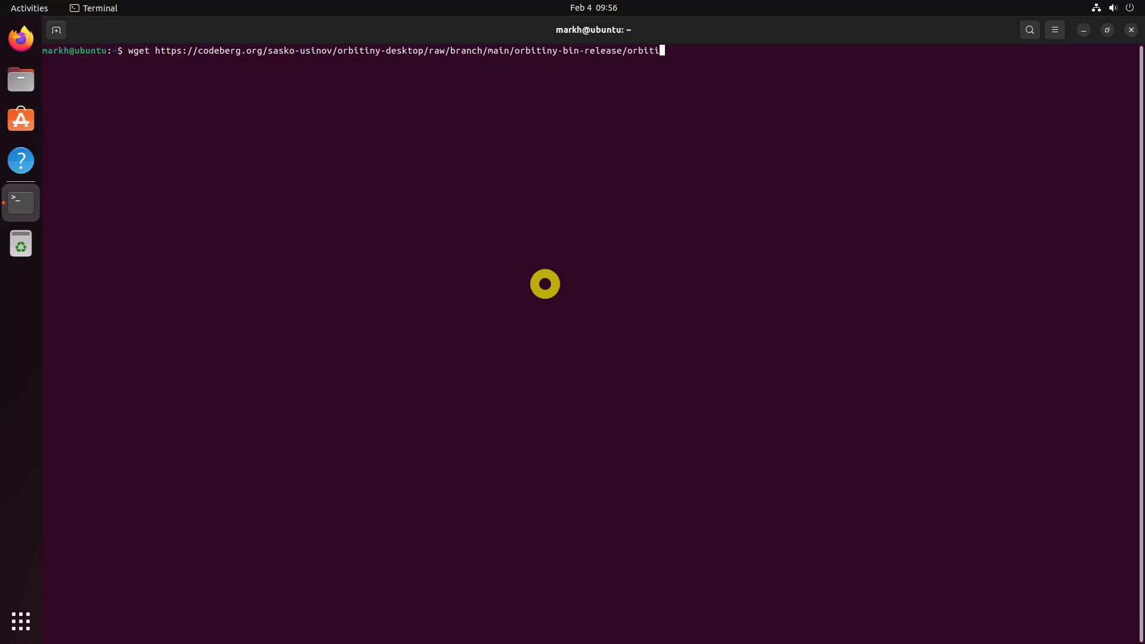
text(ny-release.tar.gz)
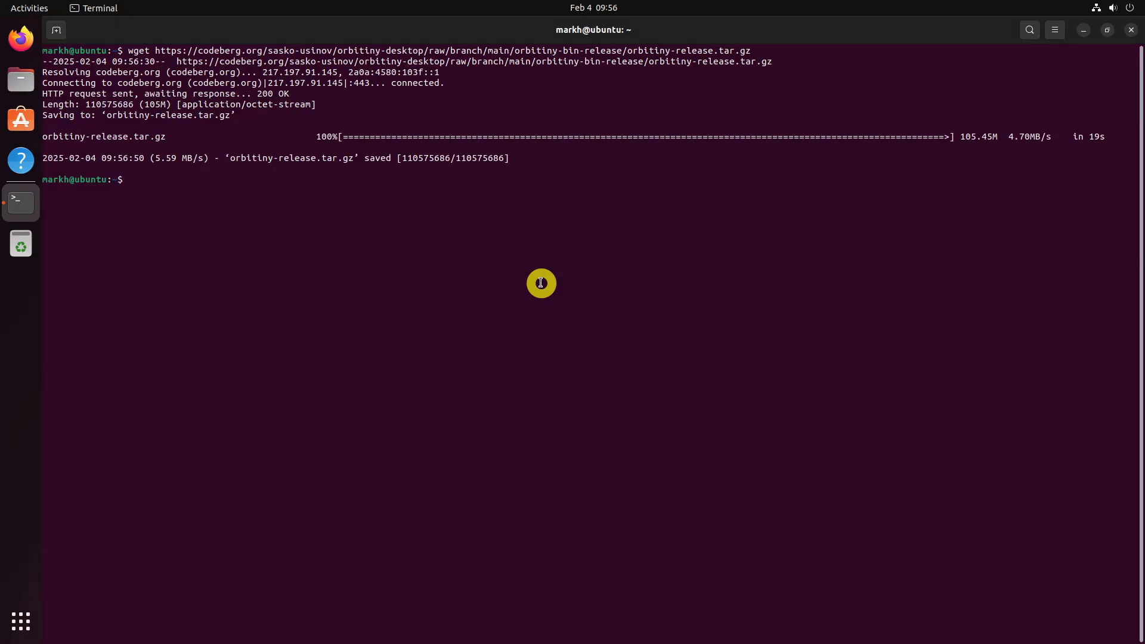
Extract orbitiny-release.tar.gz with tar -xvf and start typing cd orbitiny-release
text(tar -xvf)
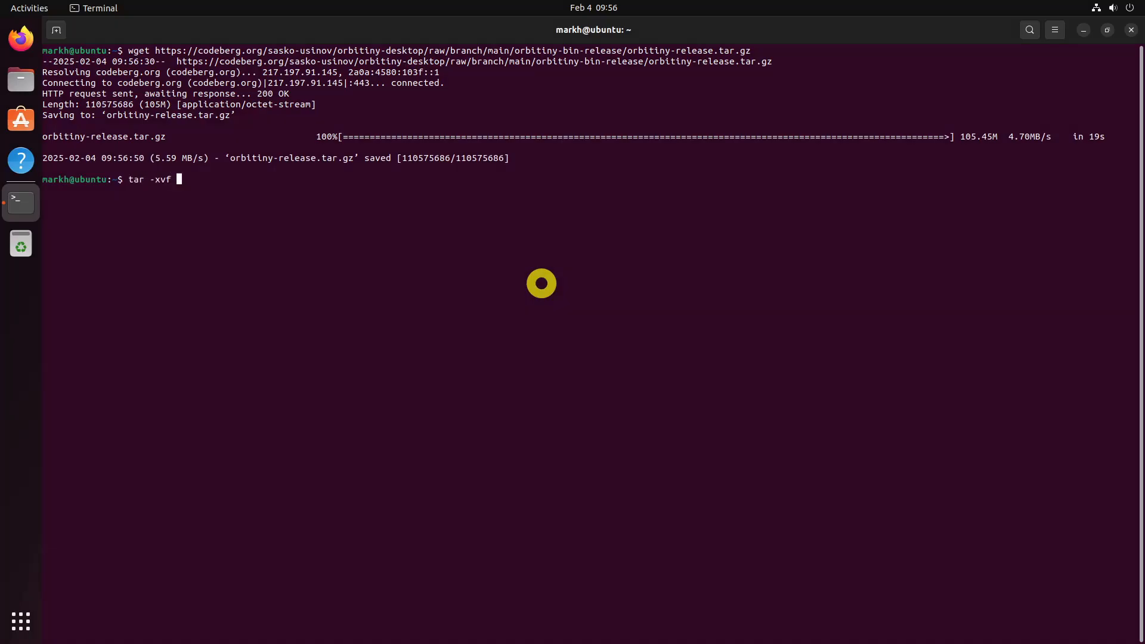
text(orbitiny-rele)
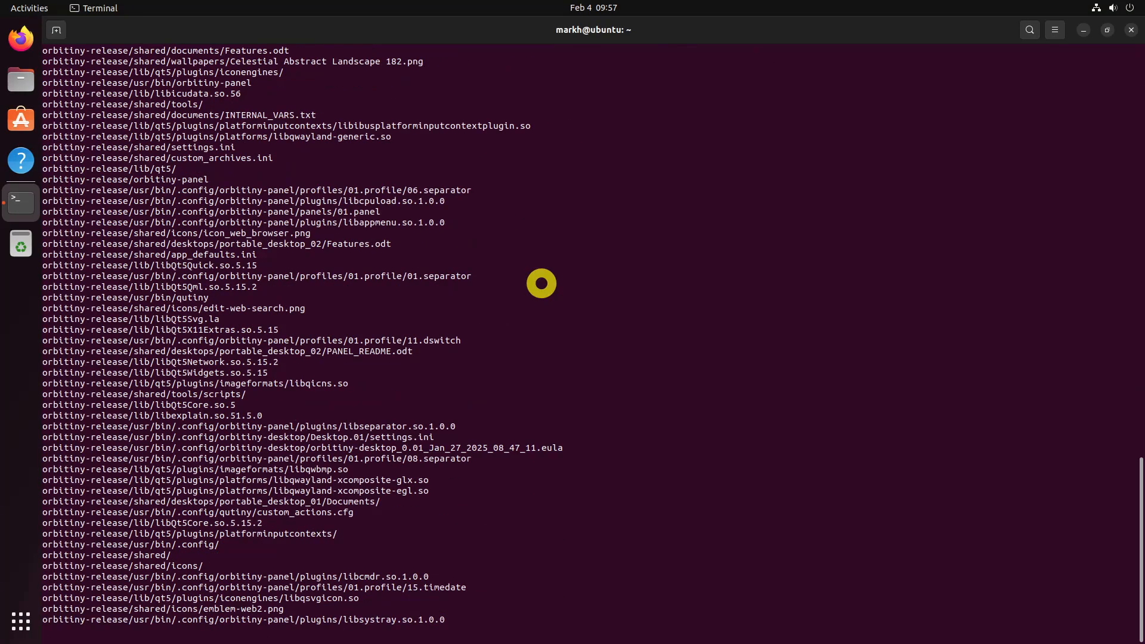
text(cd orbitiny-release)
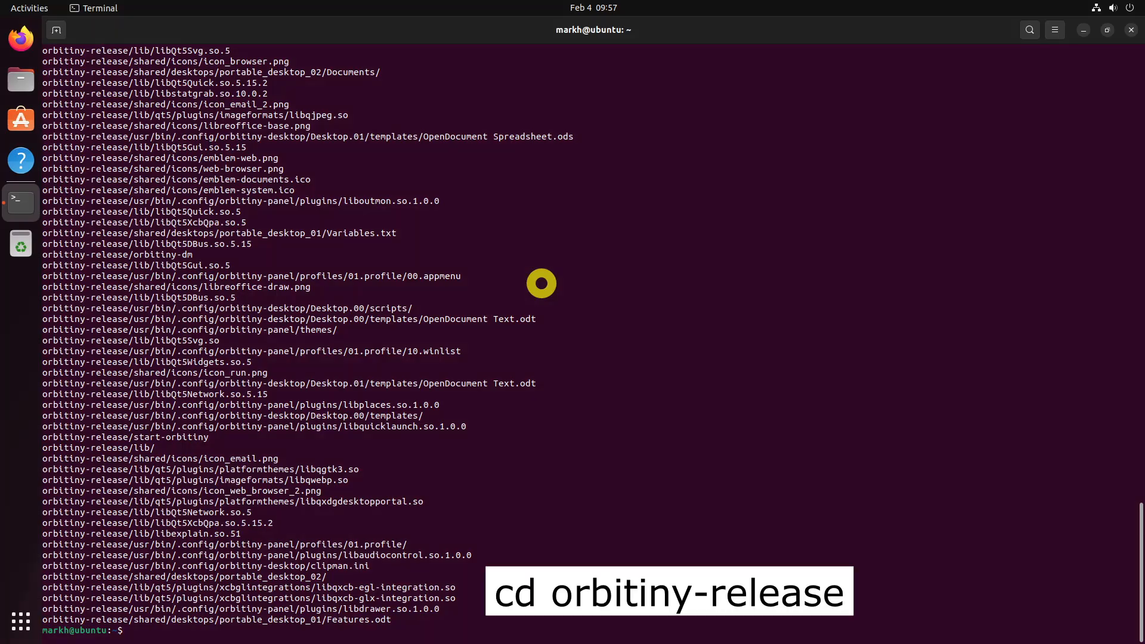
text(cd orbit)
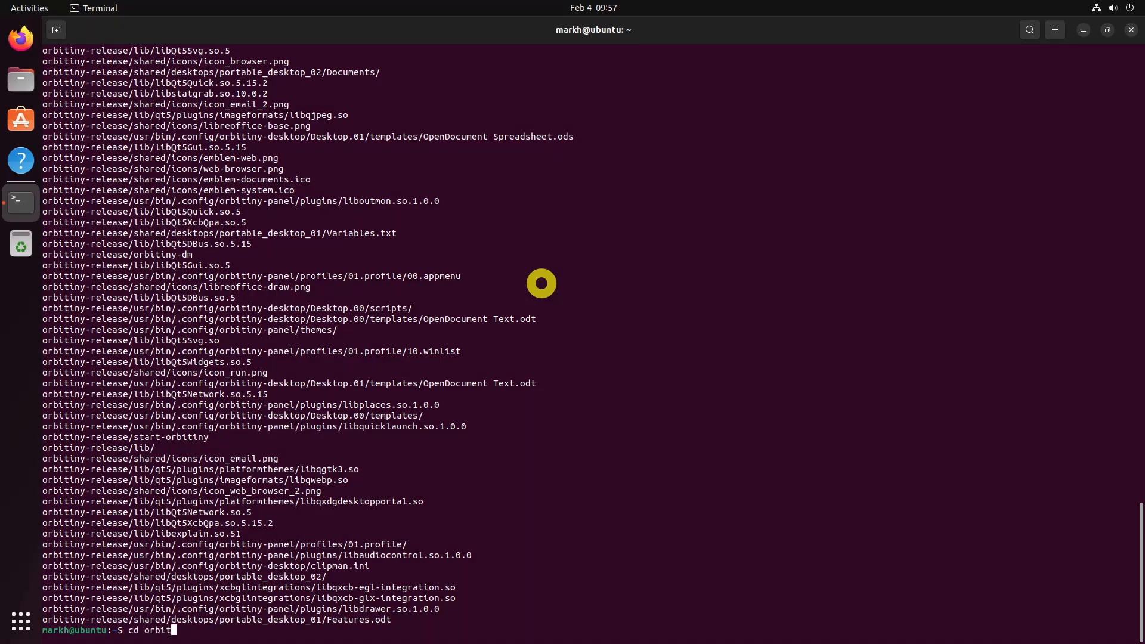